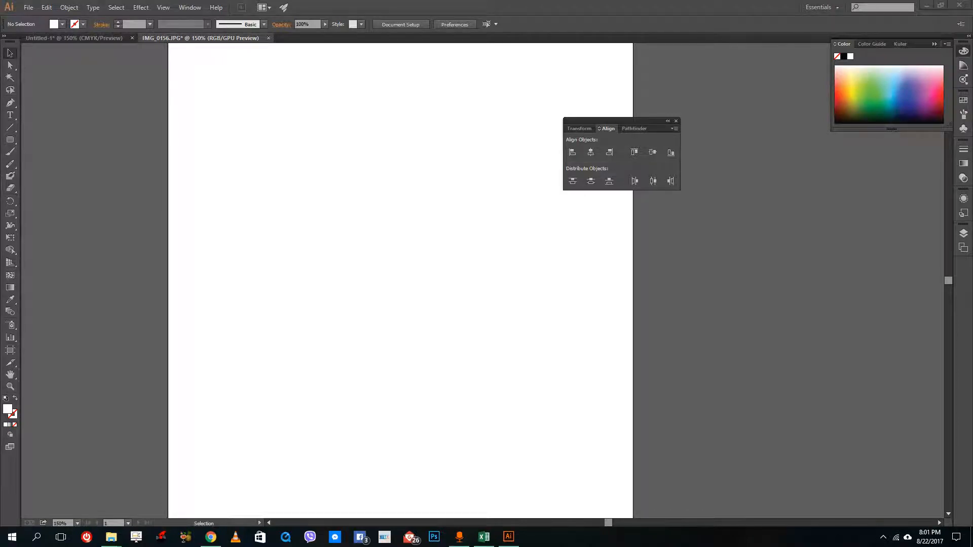
pyautogui.moveTo(411, 243)
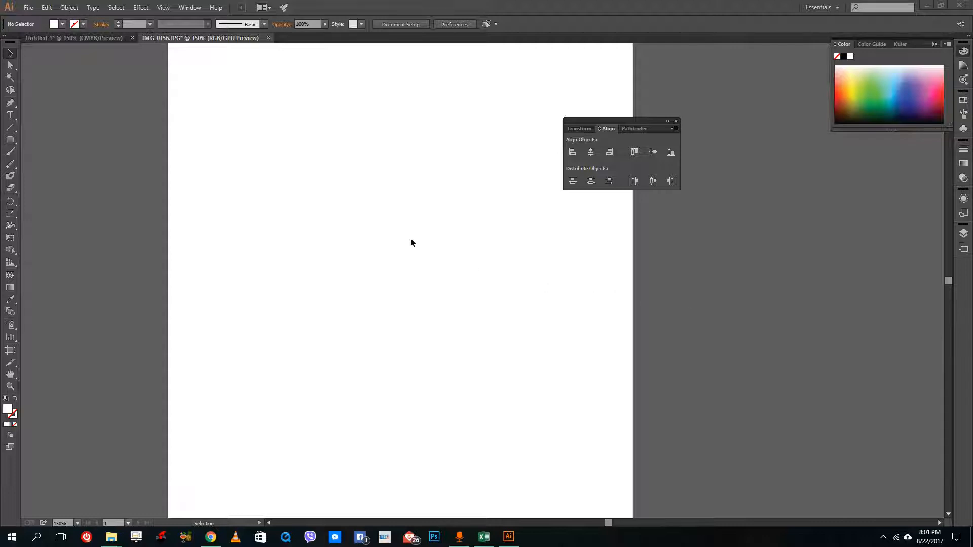
pyautogui.moveTo(196, 113)
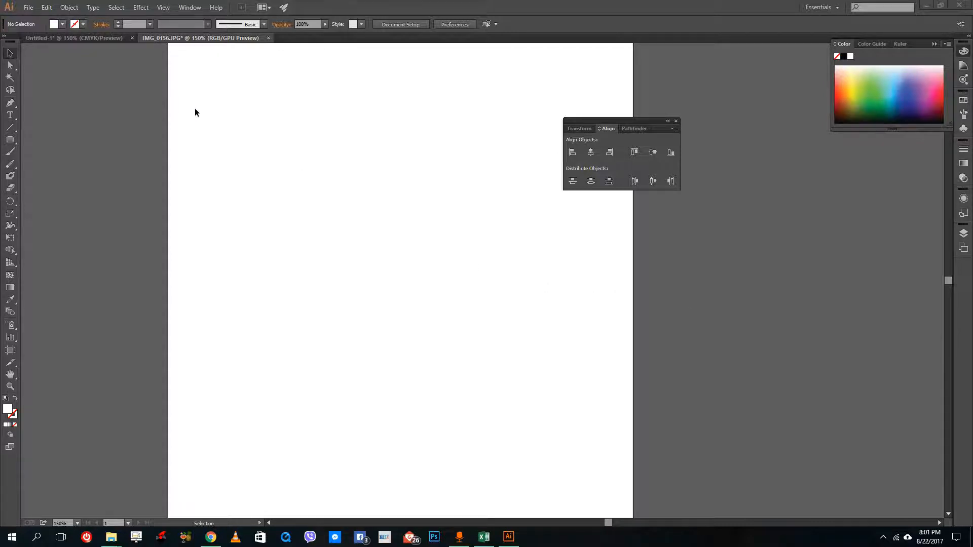
# Close the blank Untitled-1 document and discard it without saving
pyautogui.click(132, 38)
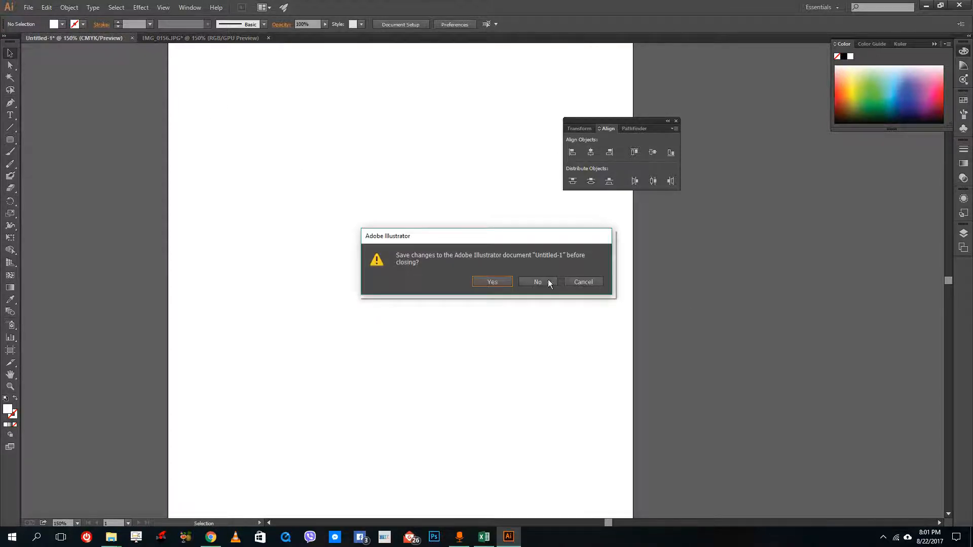
pyautogui.click(537, 282)
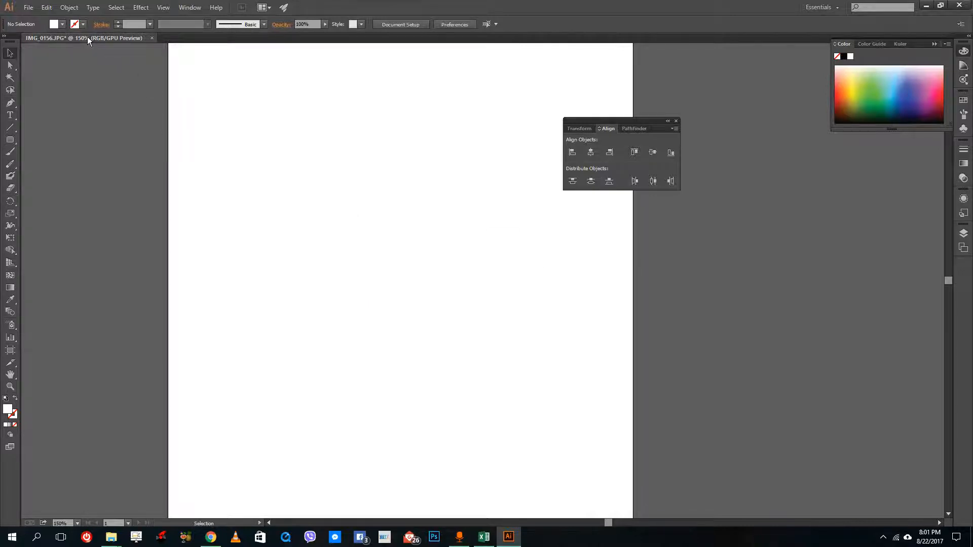
pyautogui.click(28, 6)
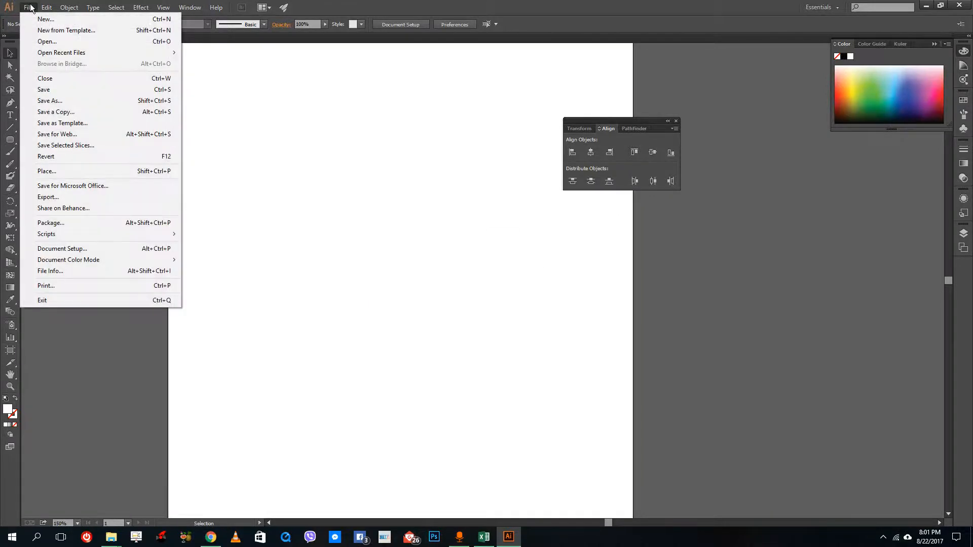
pyautogui.moveTo(70, 175)
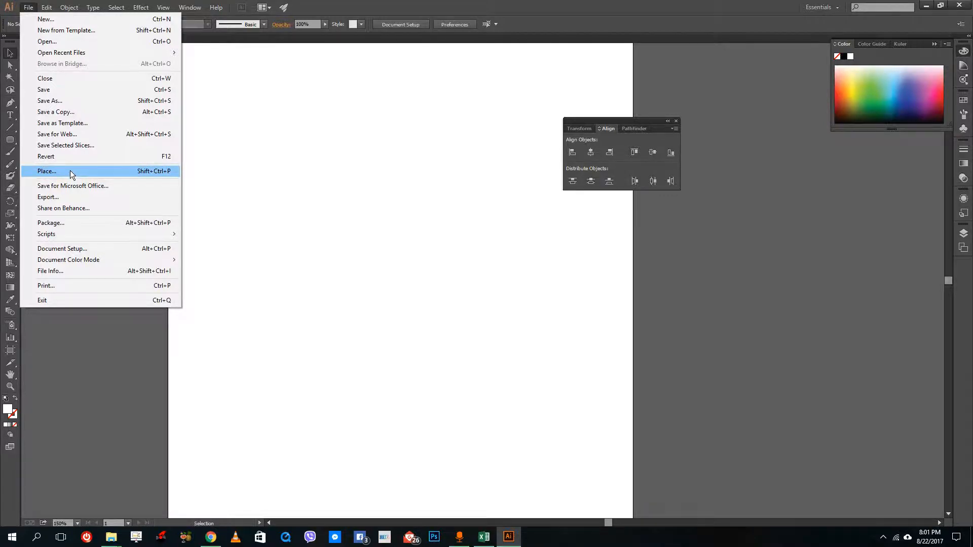
pyautogui.click(46, 171)
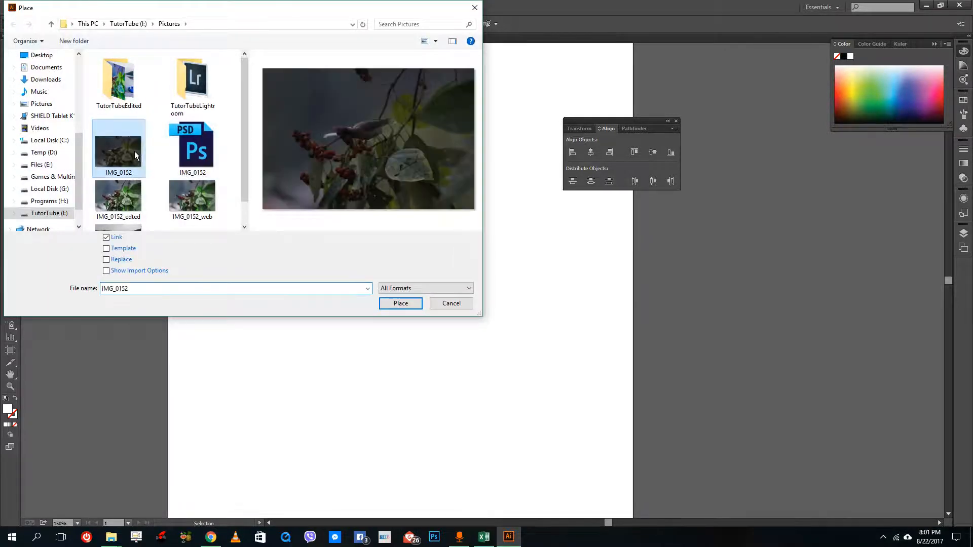
pyautogui.doubleClick(118, 75)
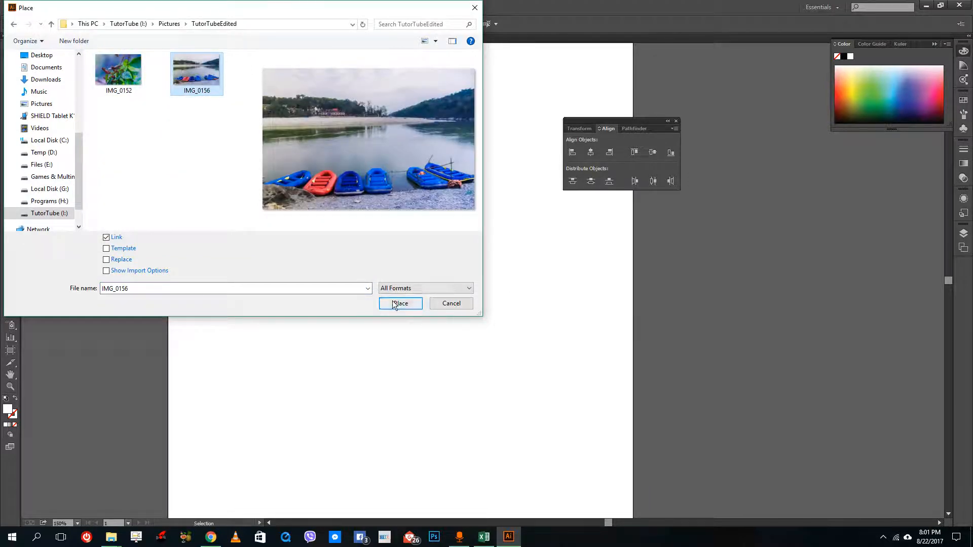
pyautogui.click(400, 303)
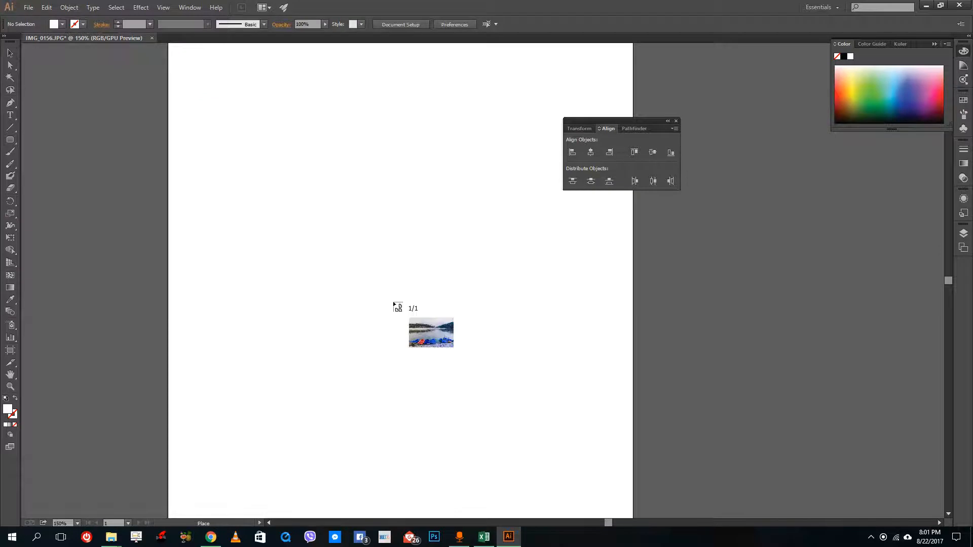
pyautogui.moveTo(321, 161)
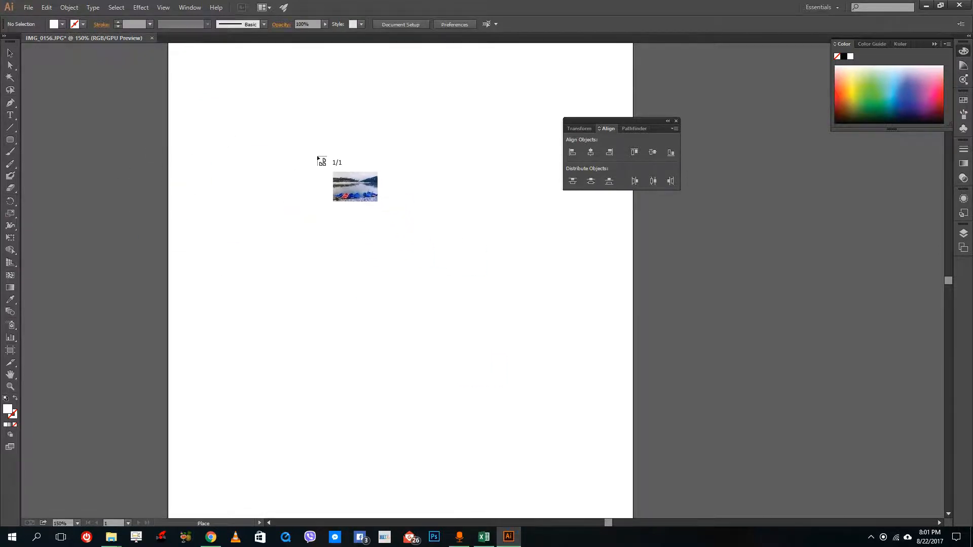
pyautogui.click(355, 186)
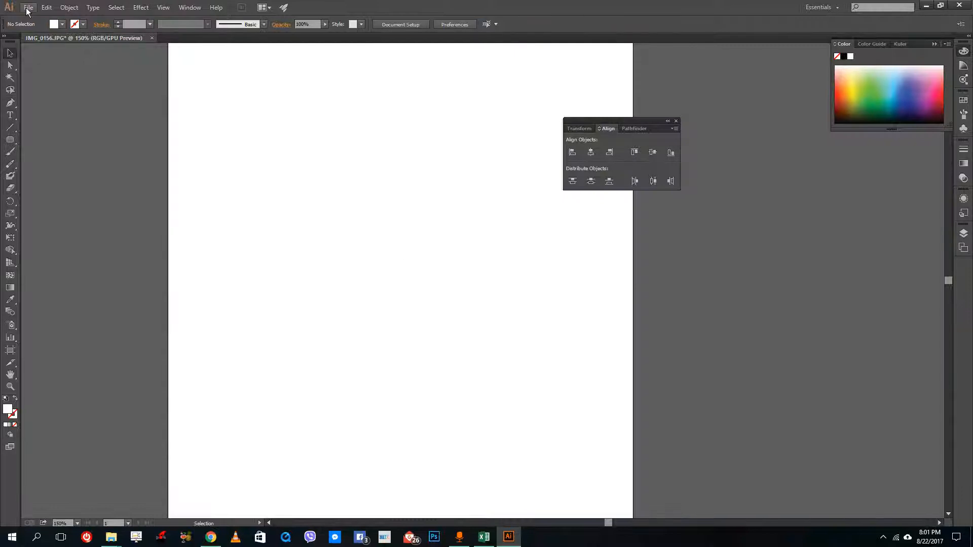
# Place IMG_0152 and IMG_0156 onto the artboard as linked images
pyautogui.click(27, 6)
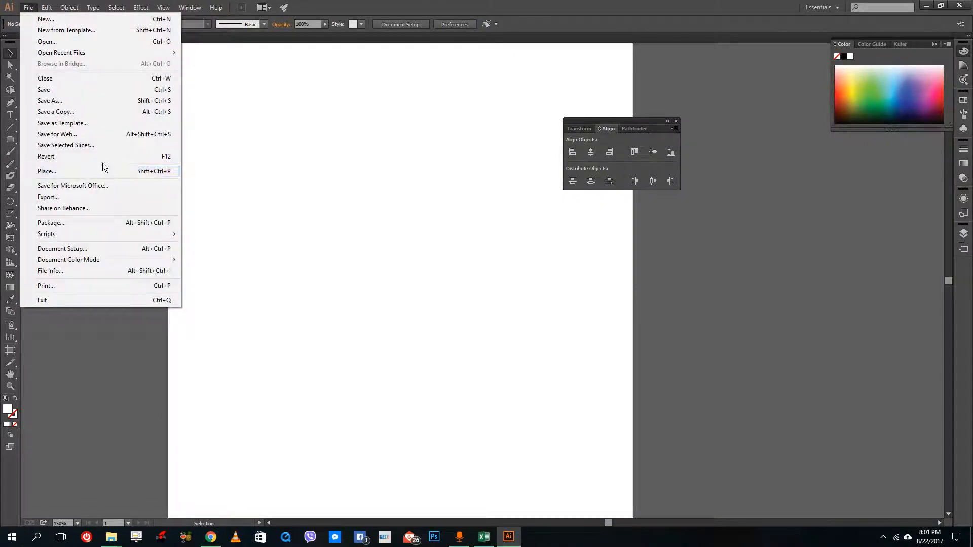
pyautogui.click(47, 171)
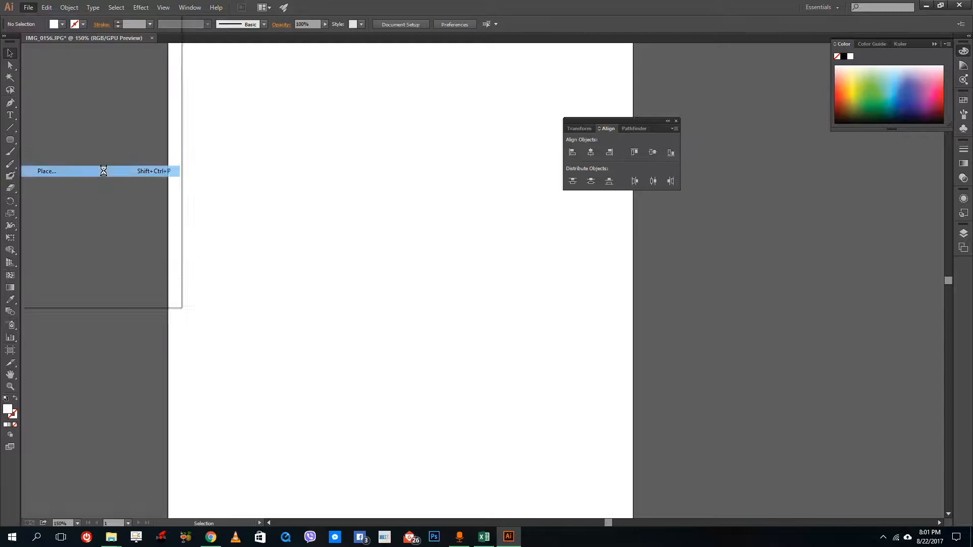
pyautogui.click(47, 171)
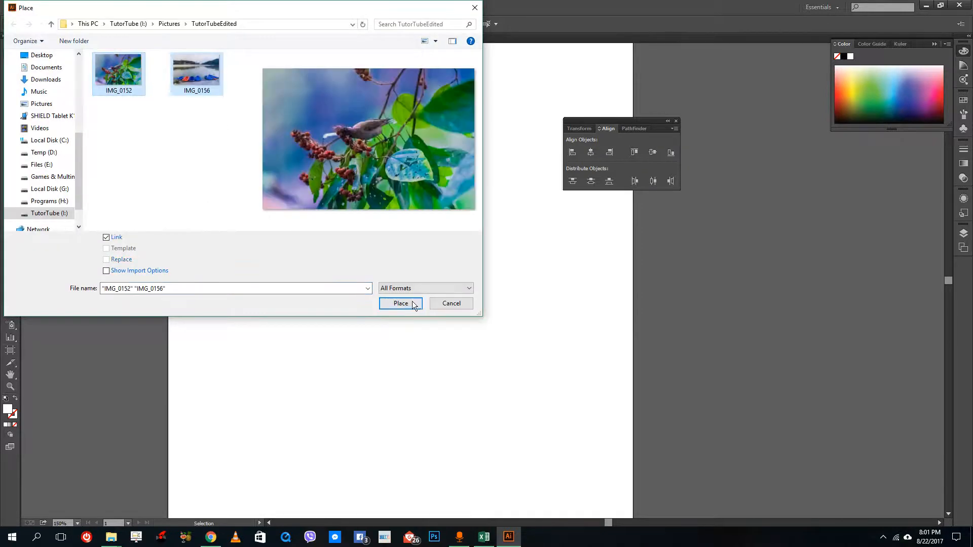
pyautogui.click(401, 304)
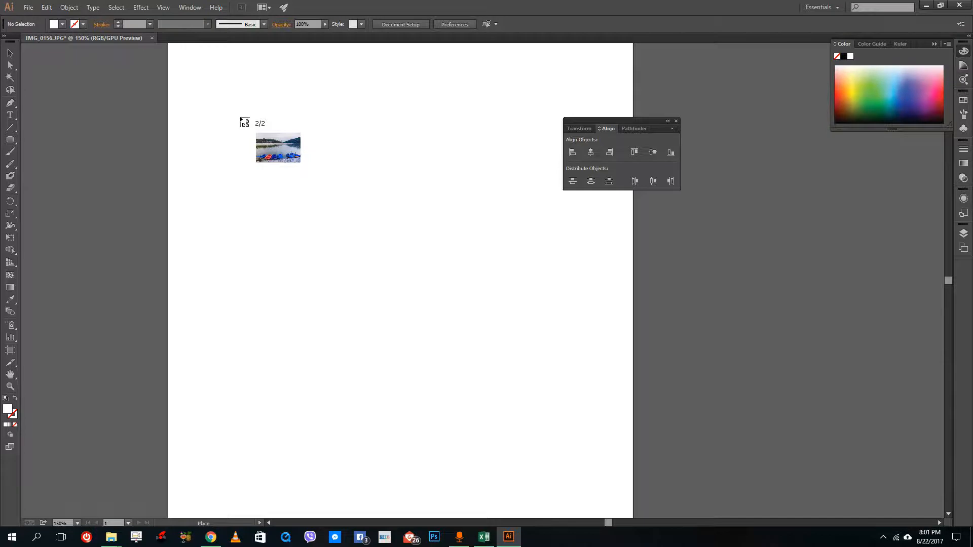
pyautogui.moveTo(278, 148); pyautogui.dragTo(235, 97)
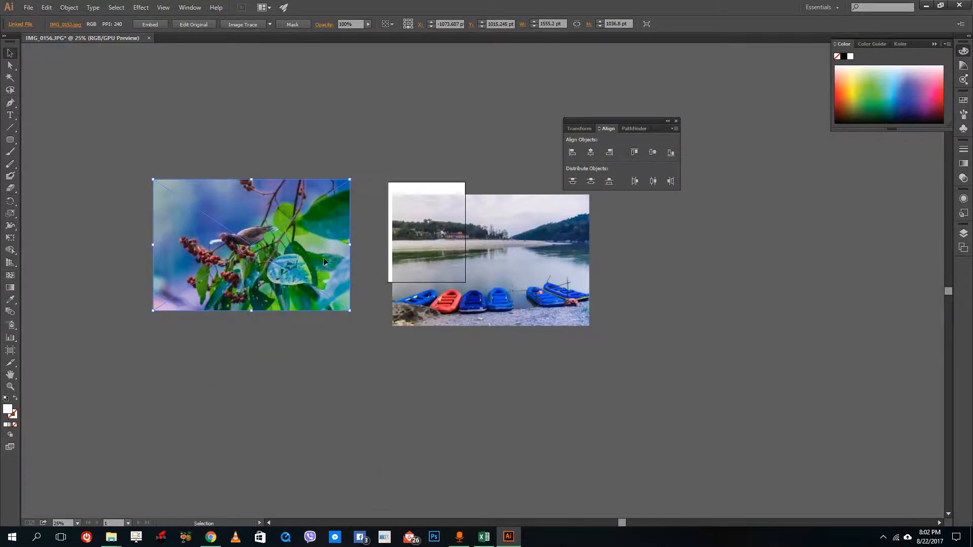
pyautogui.moveTo(351, 312)
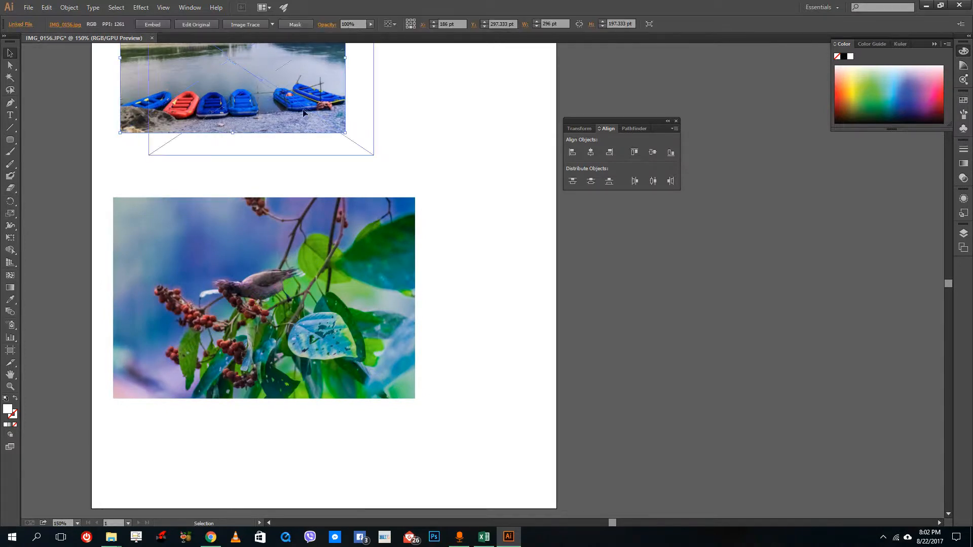
# Stack the photos vertically, with the lake photo on top and the bird photo below
pyautogui.click(422, 191)
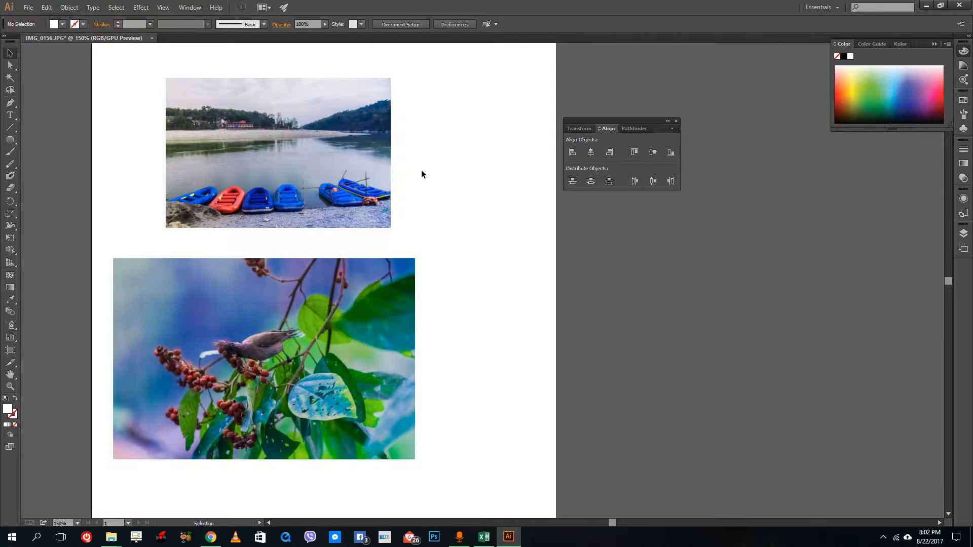
pyautogui.click(263, 358)
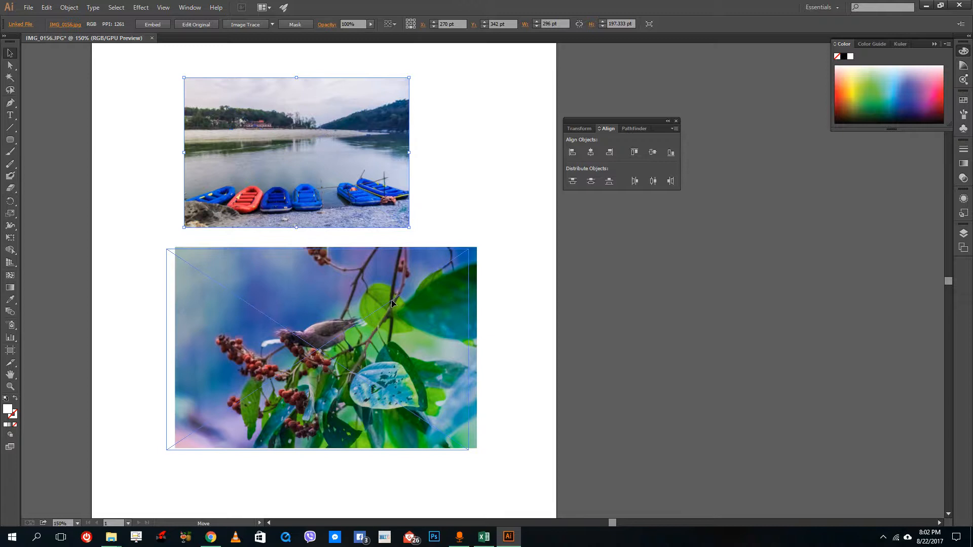
pyautogui.click(504, 252)
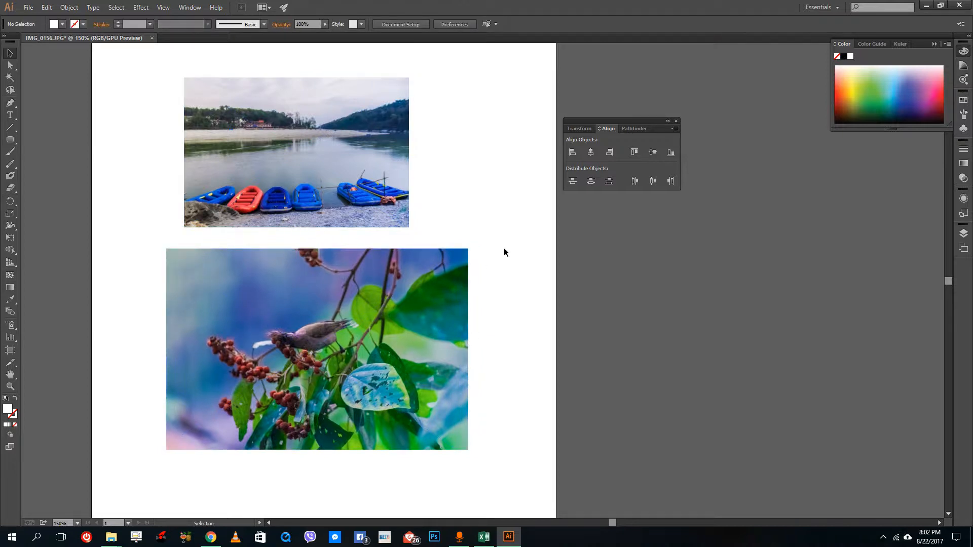
pyautogui.moveTo(503, 248)
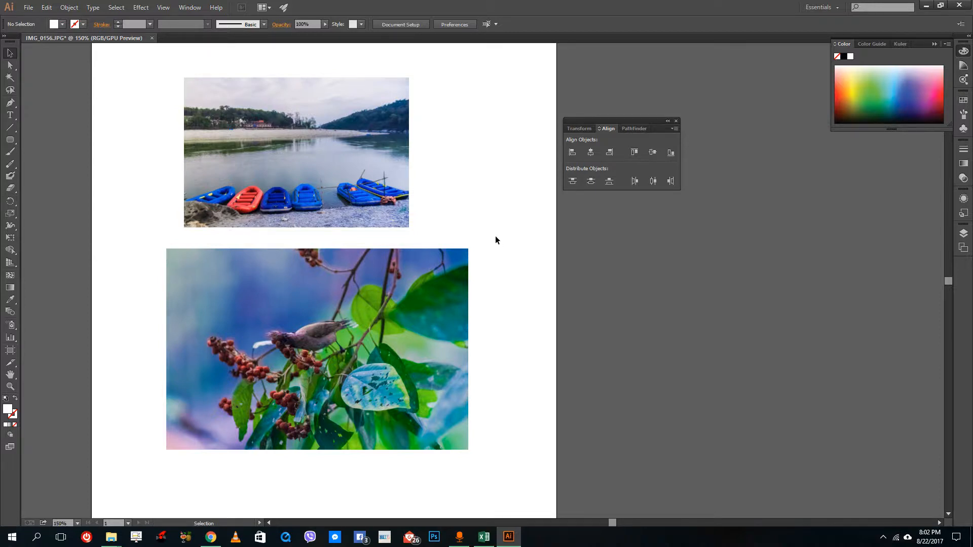
# Shift the lake photo slightly right and down so it sits just above the bird photo
pyautogui.click(296, 152)
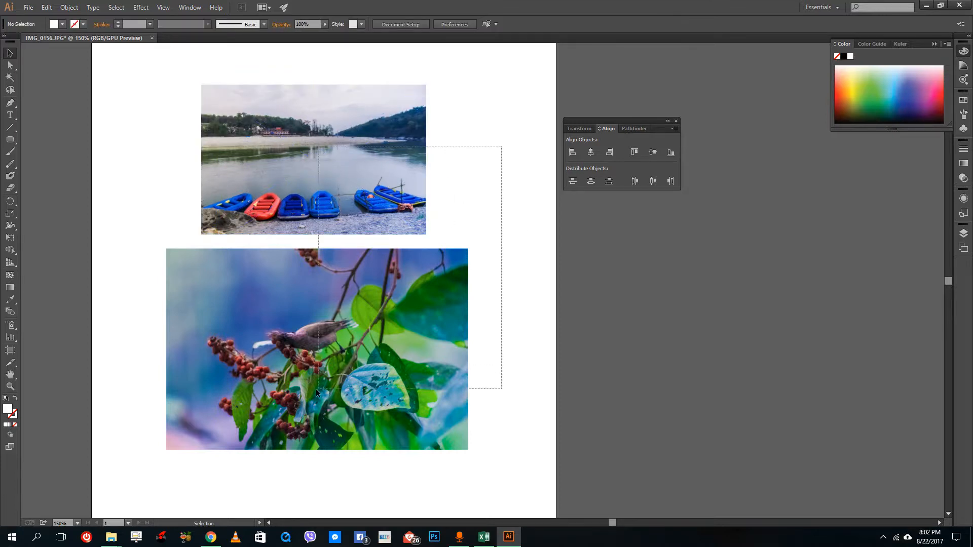
pyautogui.click(521, 327)
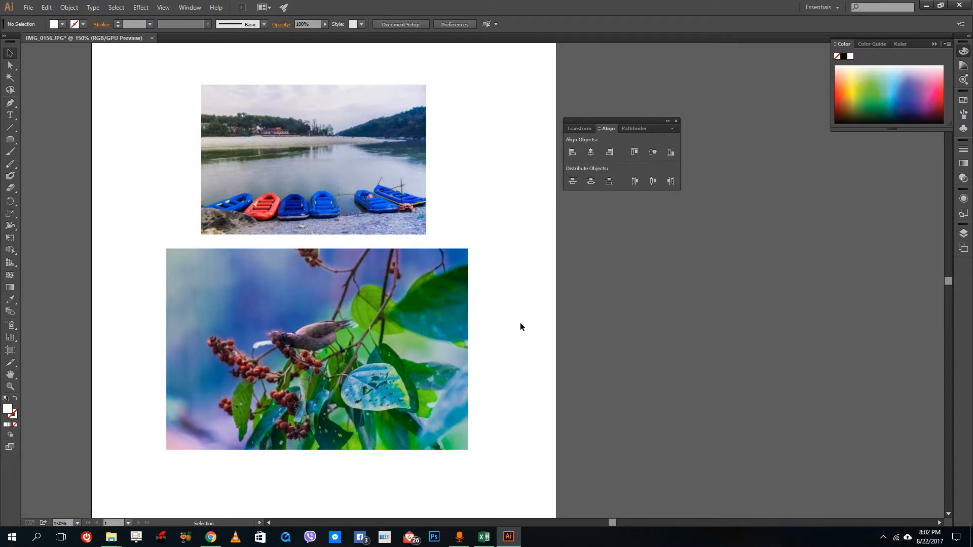
pyautogui.moveTo(498, 196)
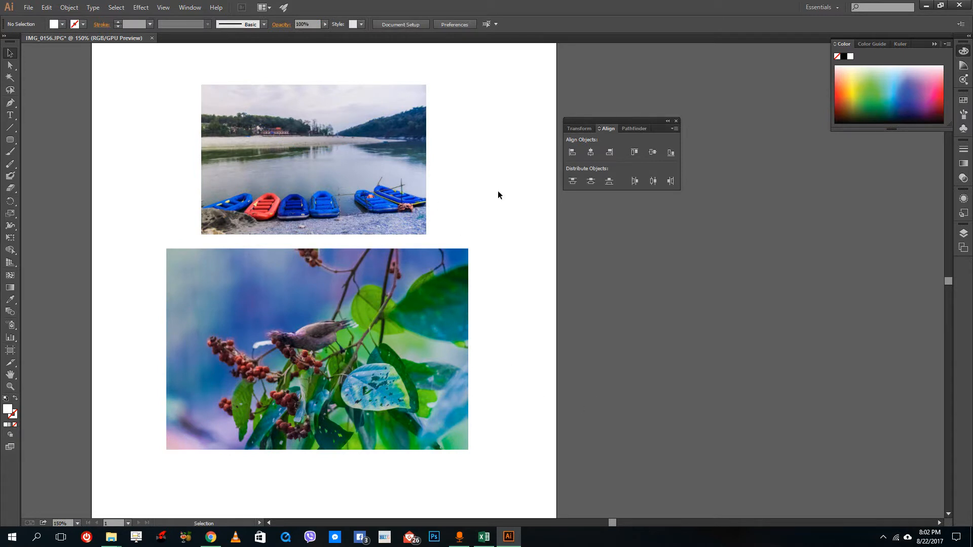
pyautogui.click(313, 158)
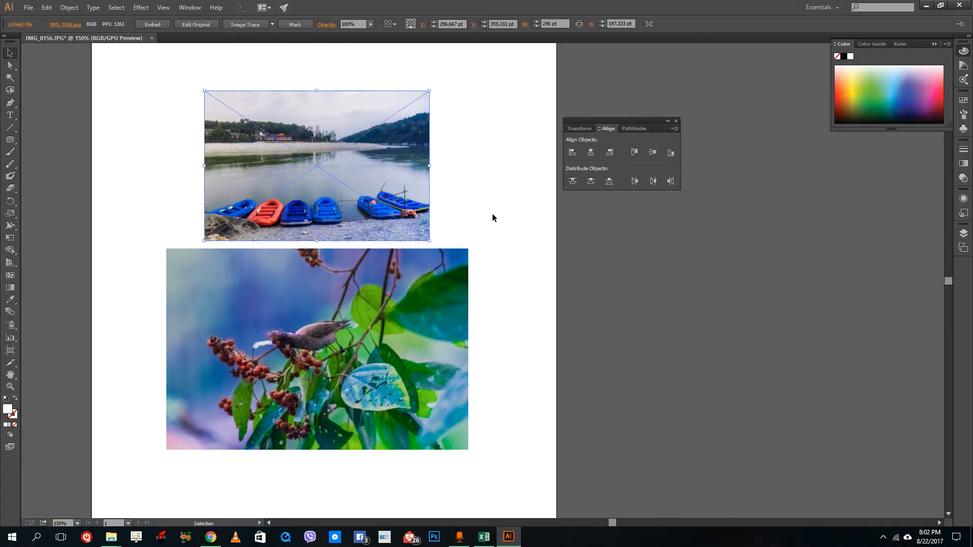
pyautogui.moveTo(633, 284)
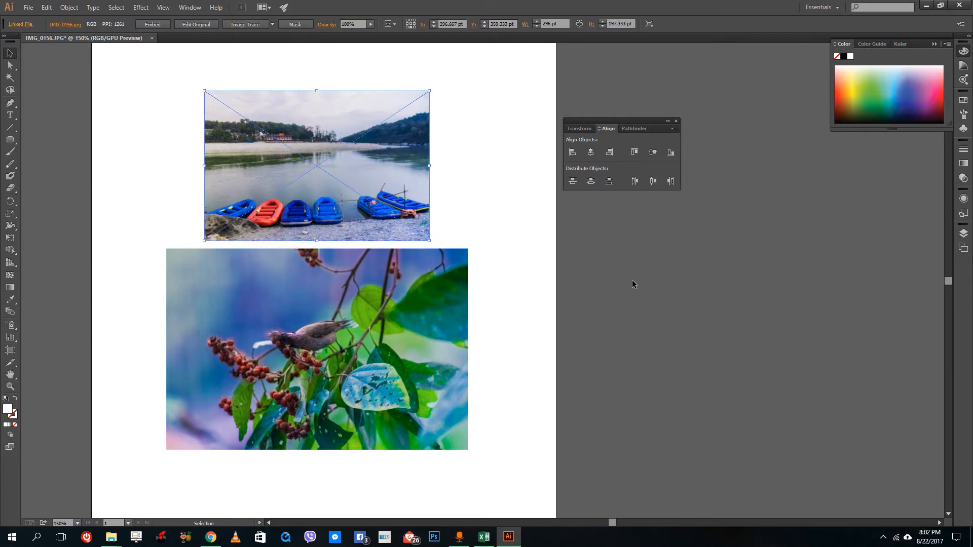
pyautogui.click(651, 282)
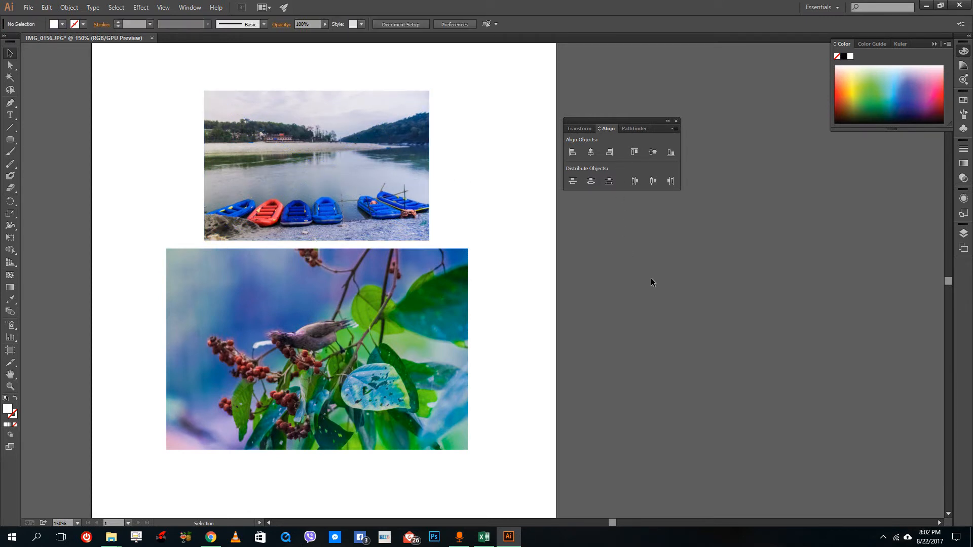
pyautogui.moveTo(881, 303)
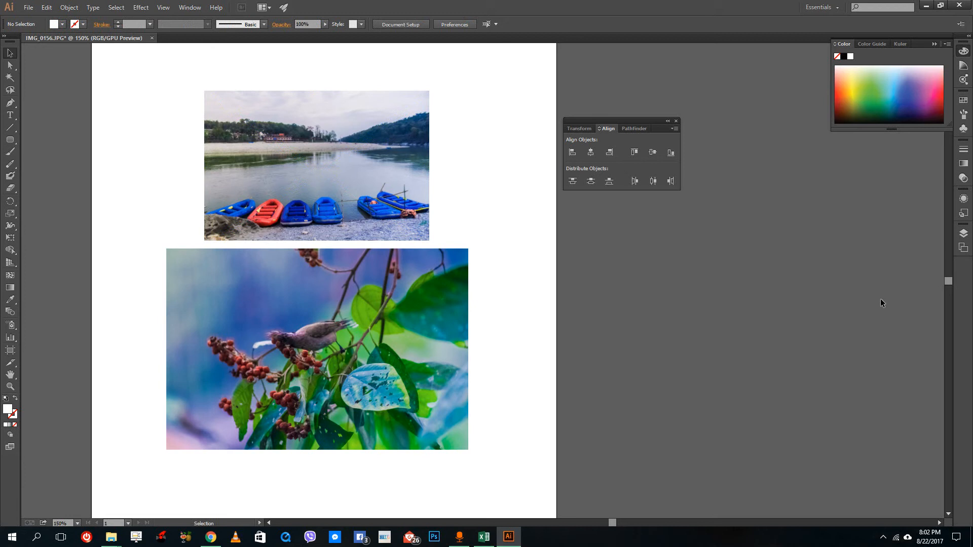